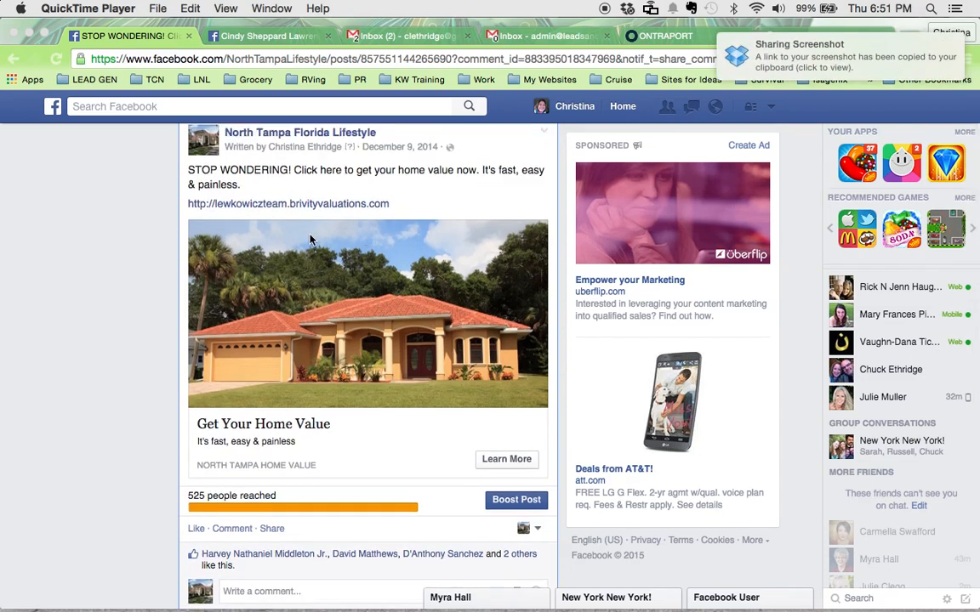
Scroll the North Tampa Florida Lifestyle post until the spam comment shows.
scroll(down, 3)
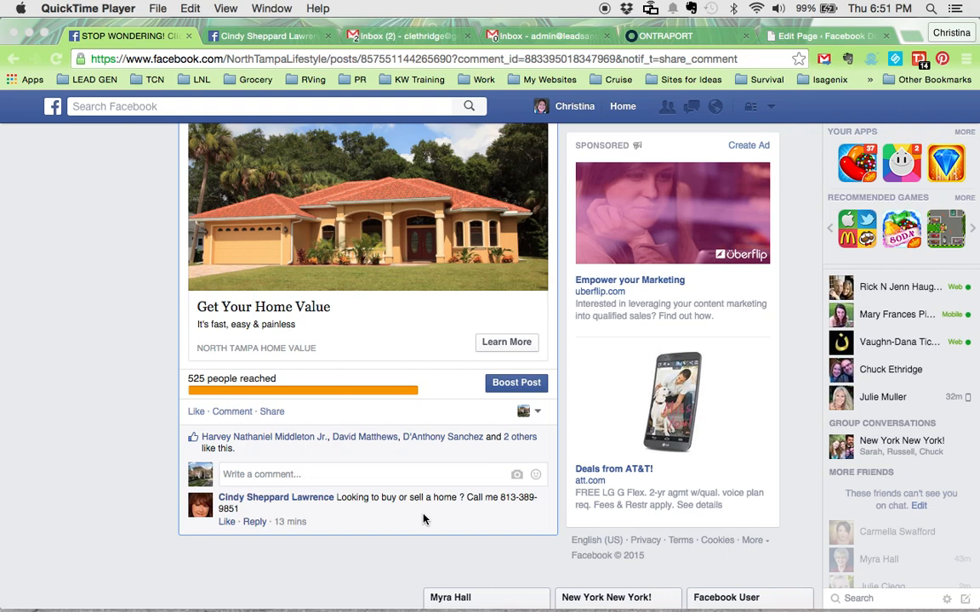
mouse_move(534, 502)
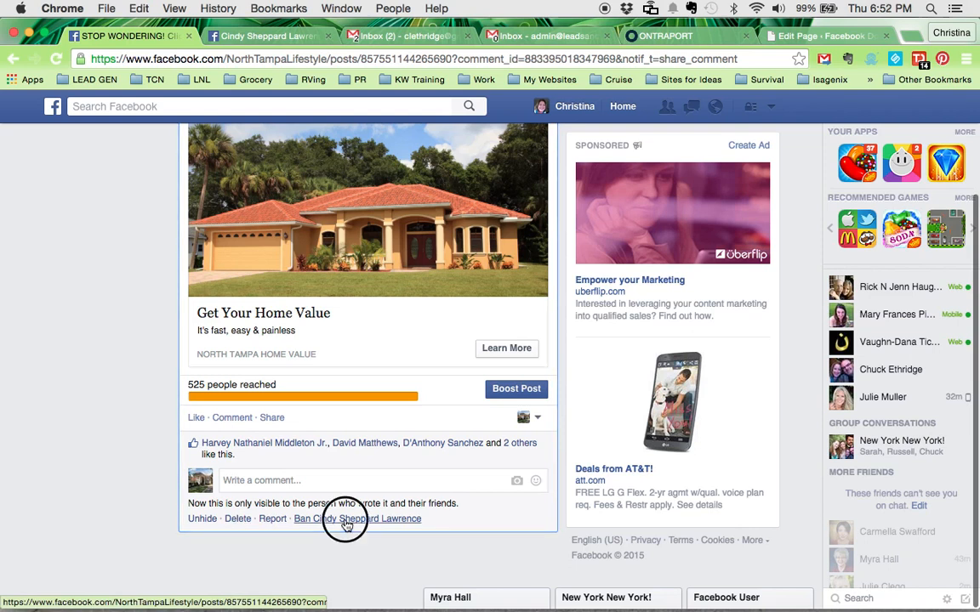
click(357, 519)
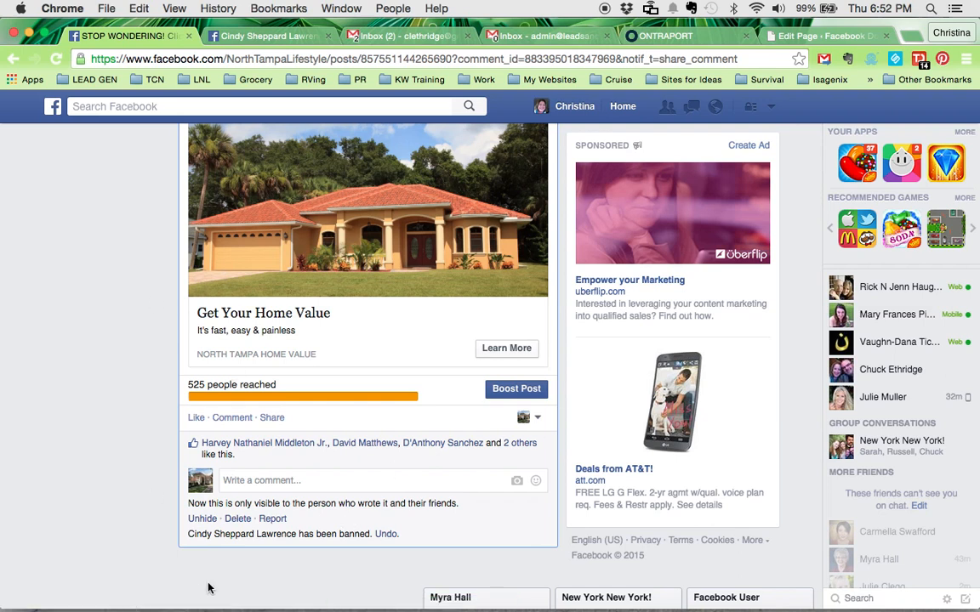
mouse_move(235, 518)
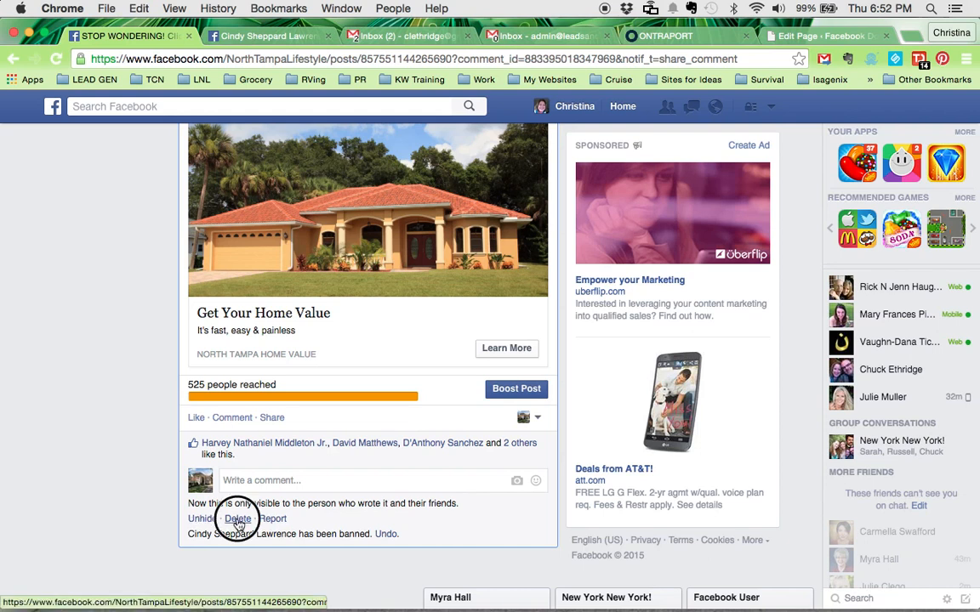
Delete the hidden spam comment and confirm the deletion.
click(238, 519)
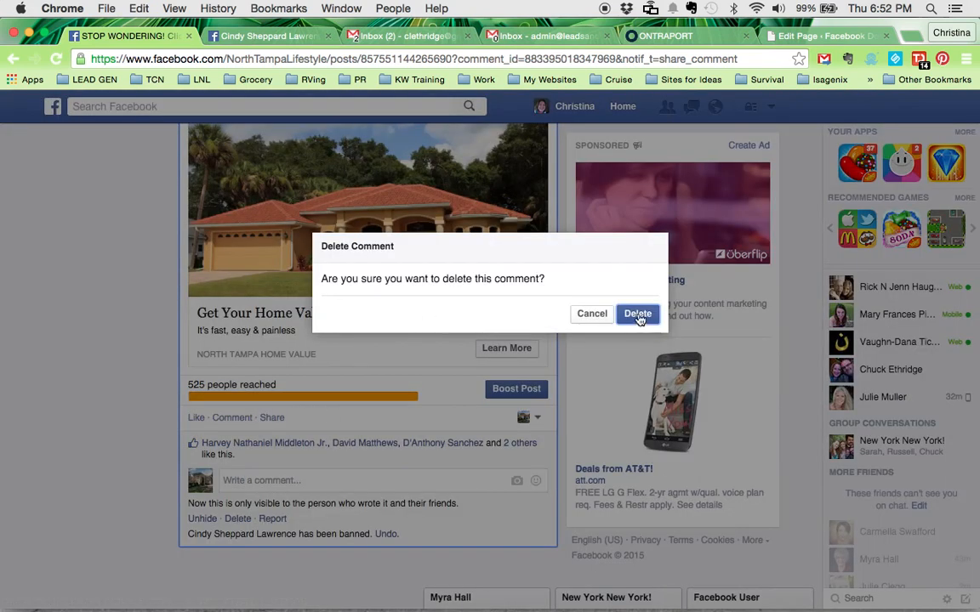
click(636, 313)
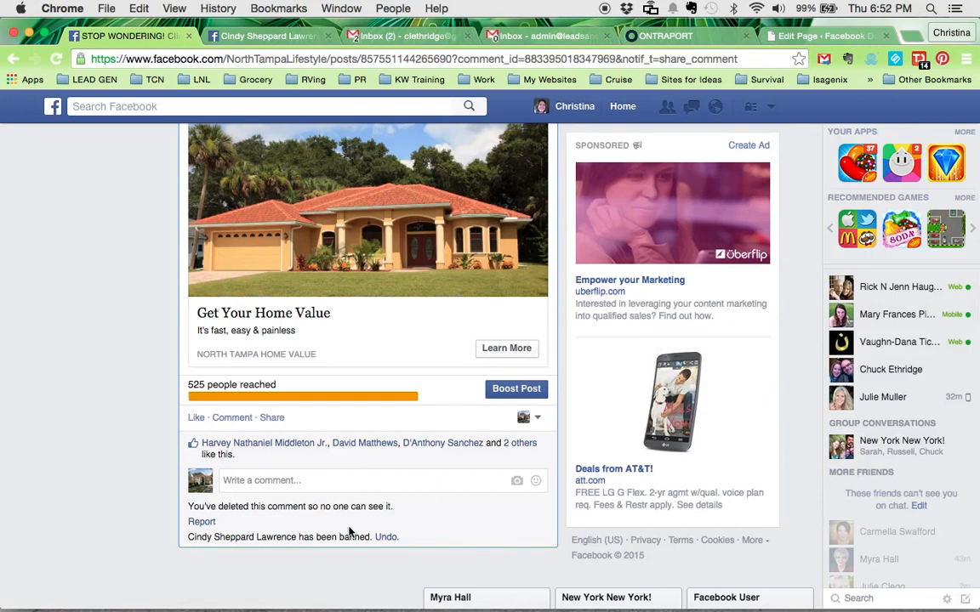
mouse_move(290, 531)
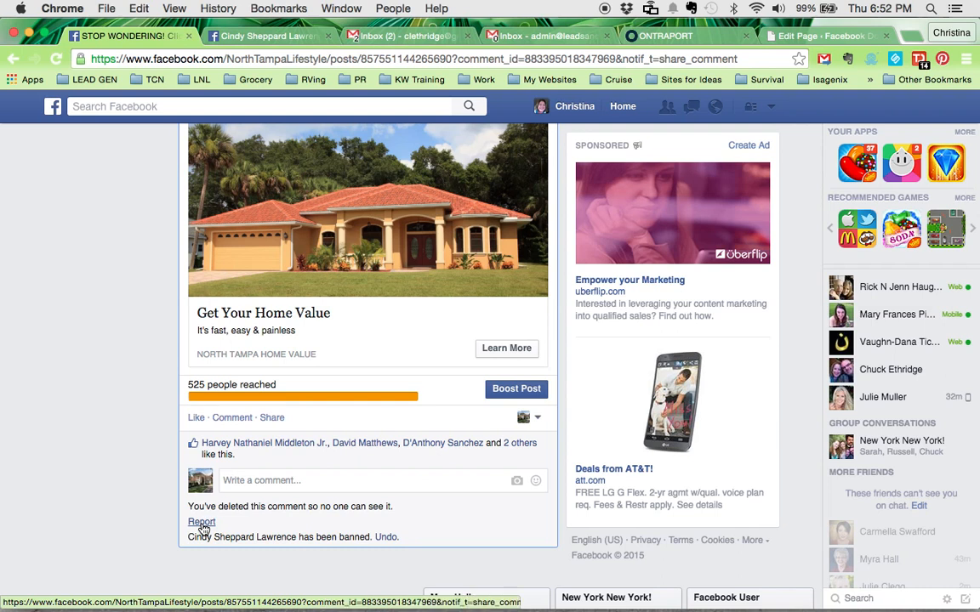
mouse_move(126, 497)
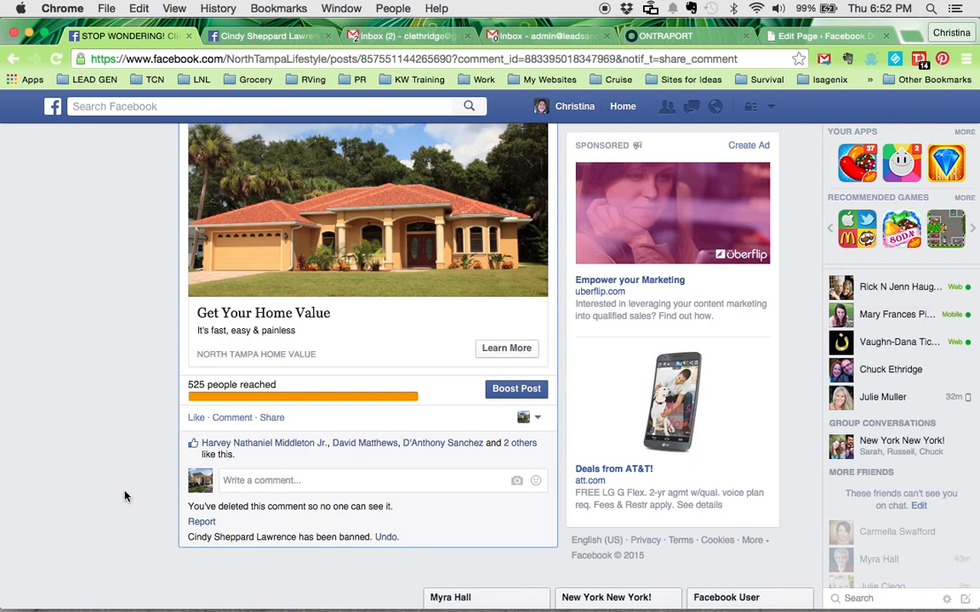